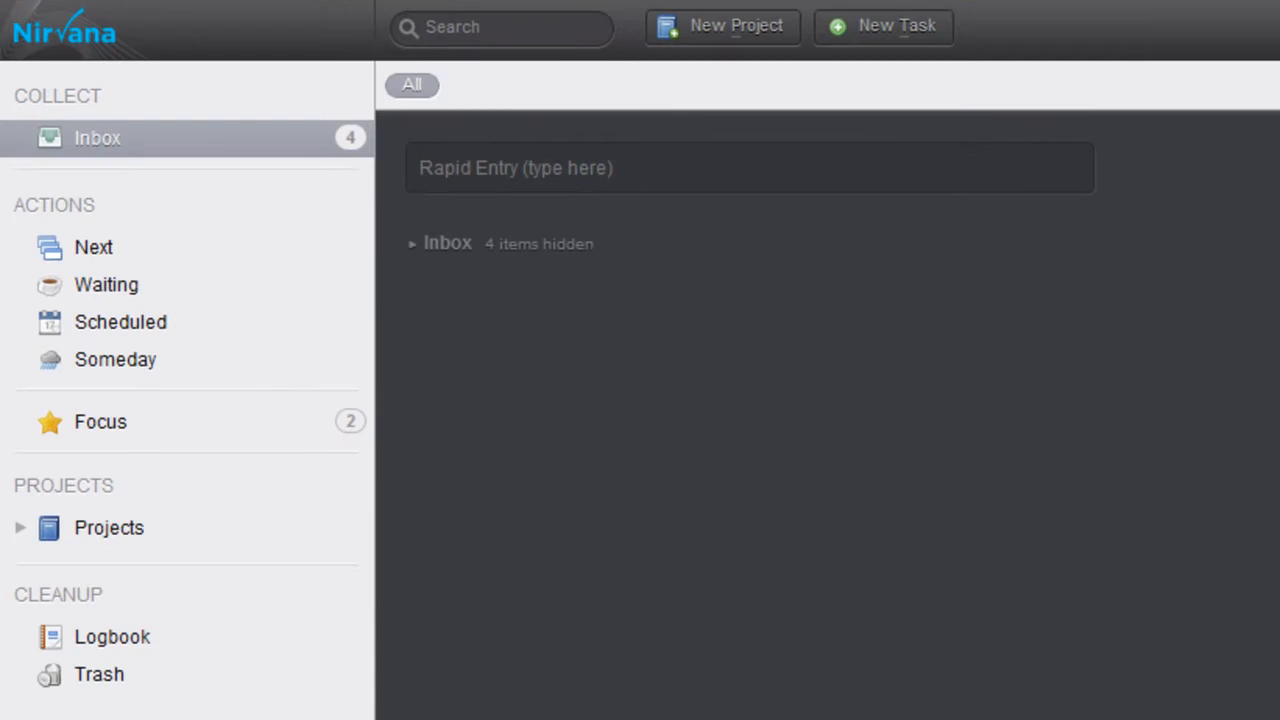
mouse_move(564, 380)
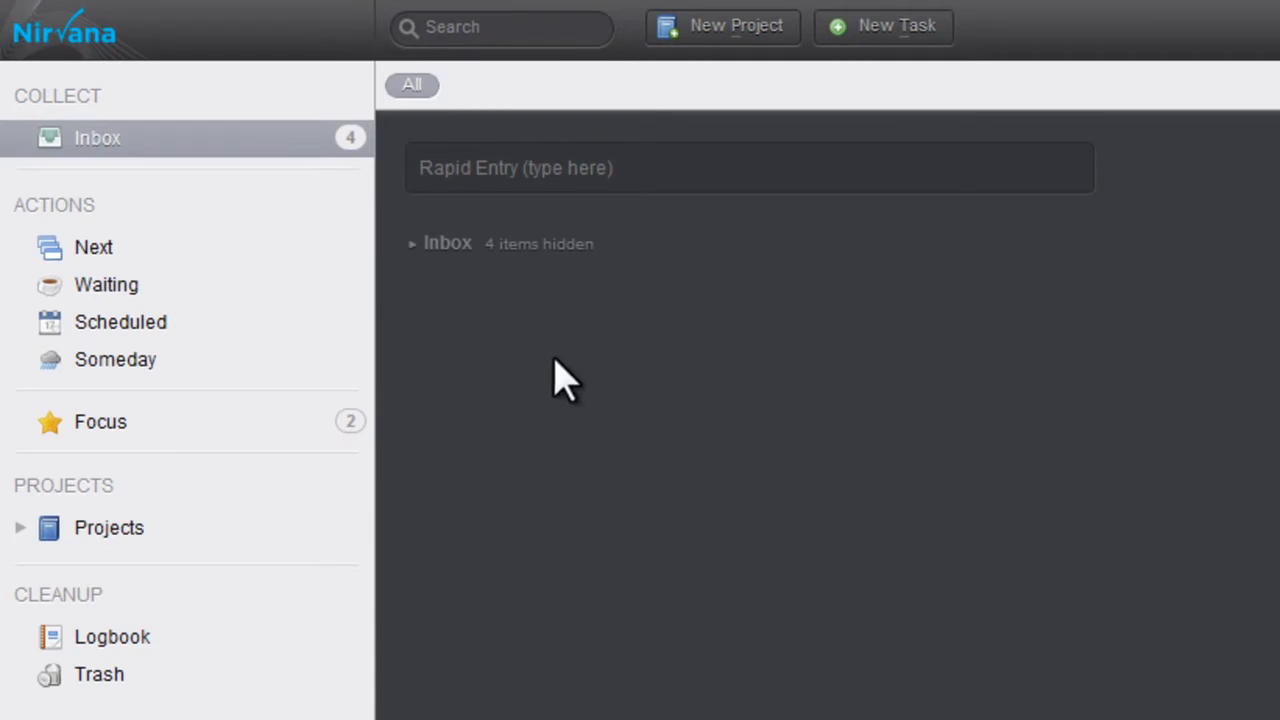
Step: Tour the Inbox, Scheduled, Someday and Projects lists, ending on Art Project and Workout Goal
left_click(412, 244)
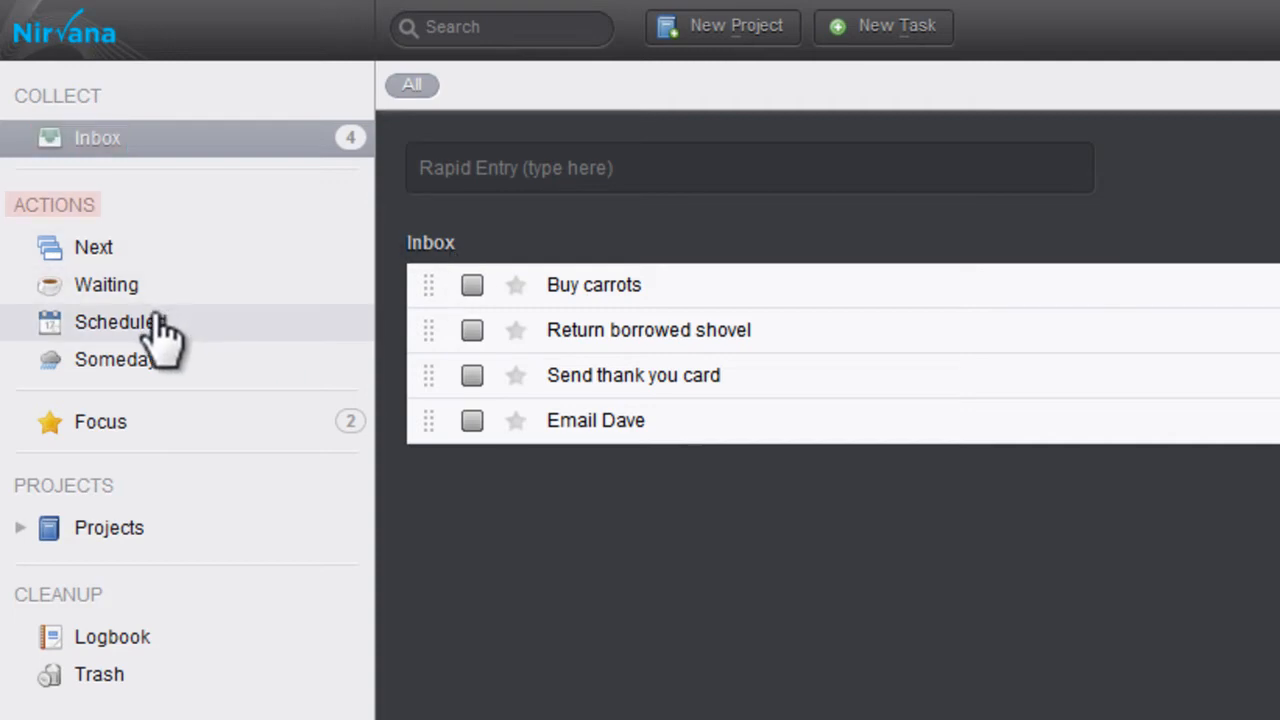
left_click(120, 320)
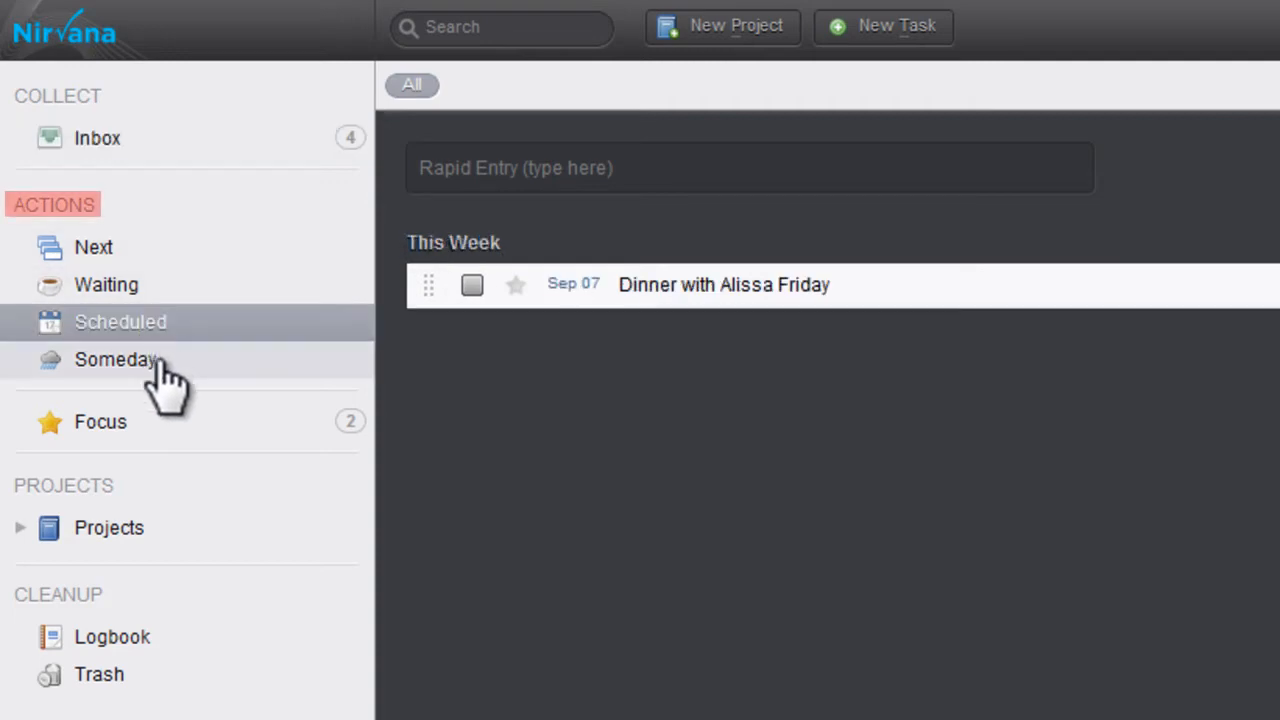
left_click(116, 360)
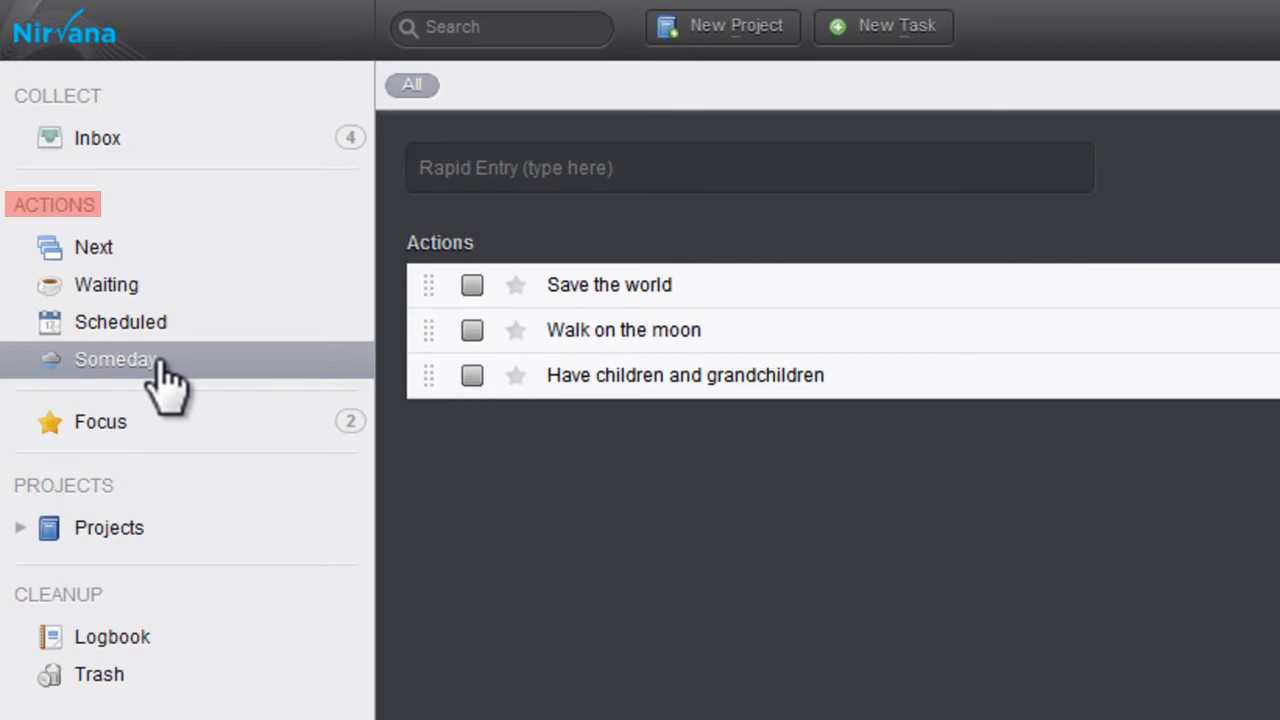
left_click(100, 420)
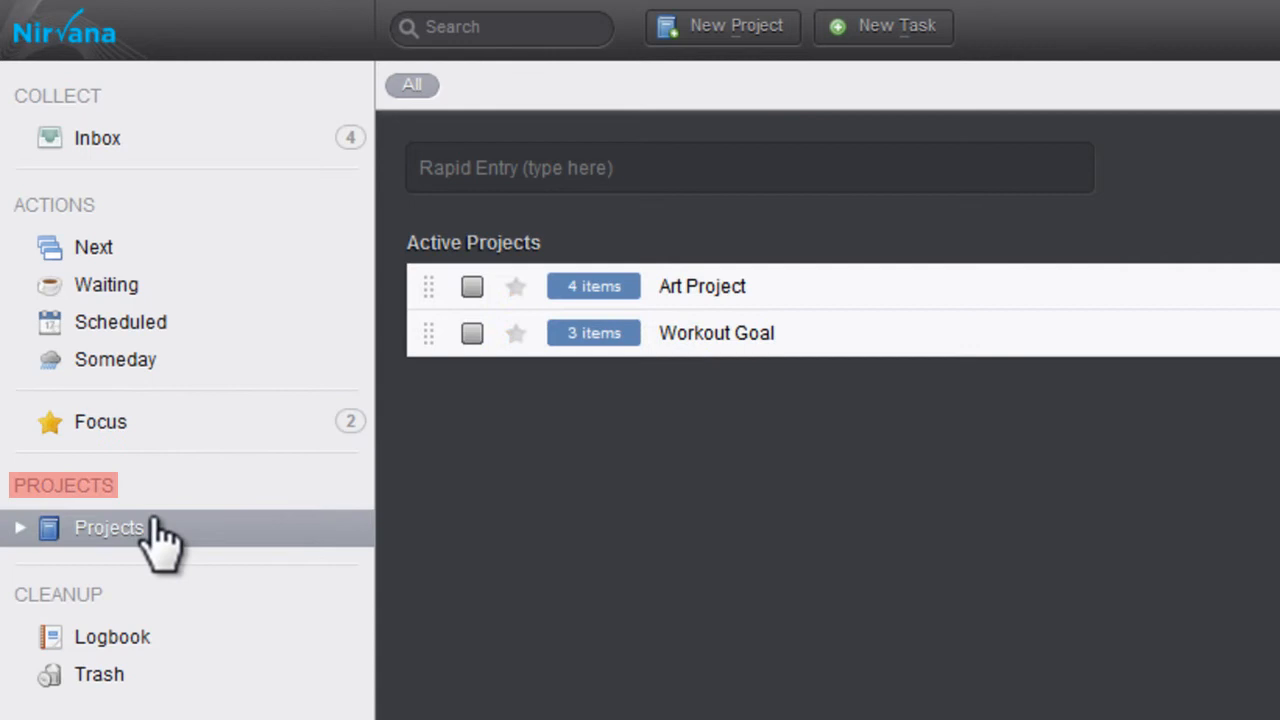
mouse_move(590, 320)
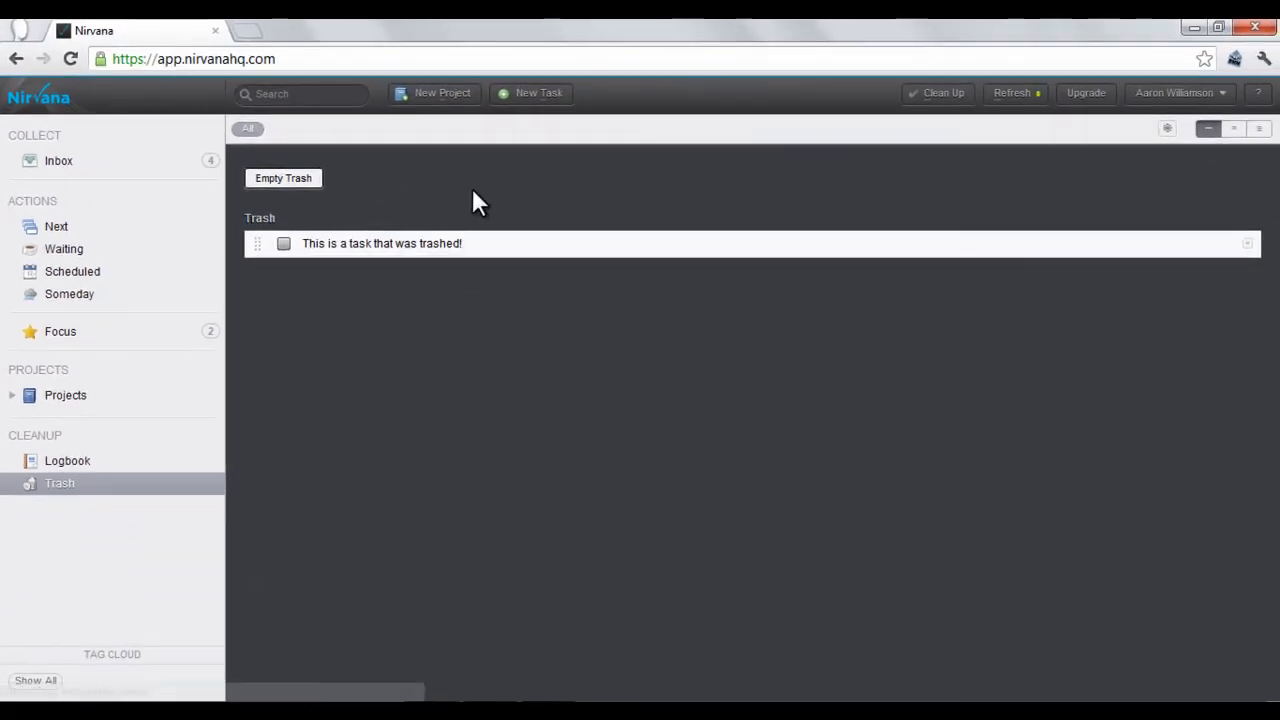
mouse_move(520, 110)
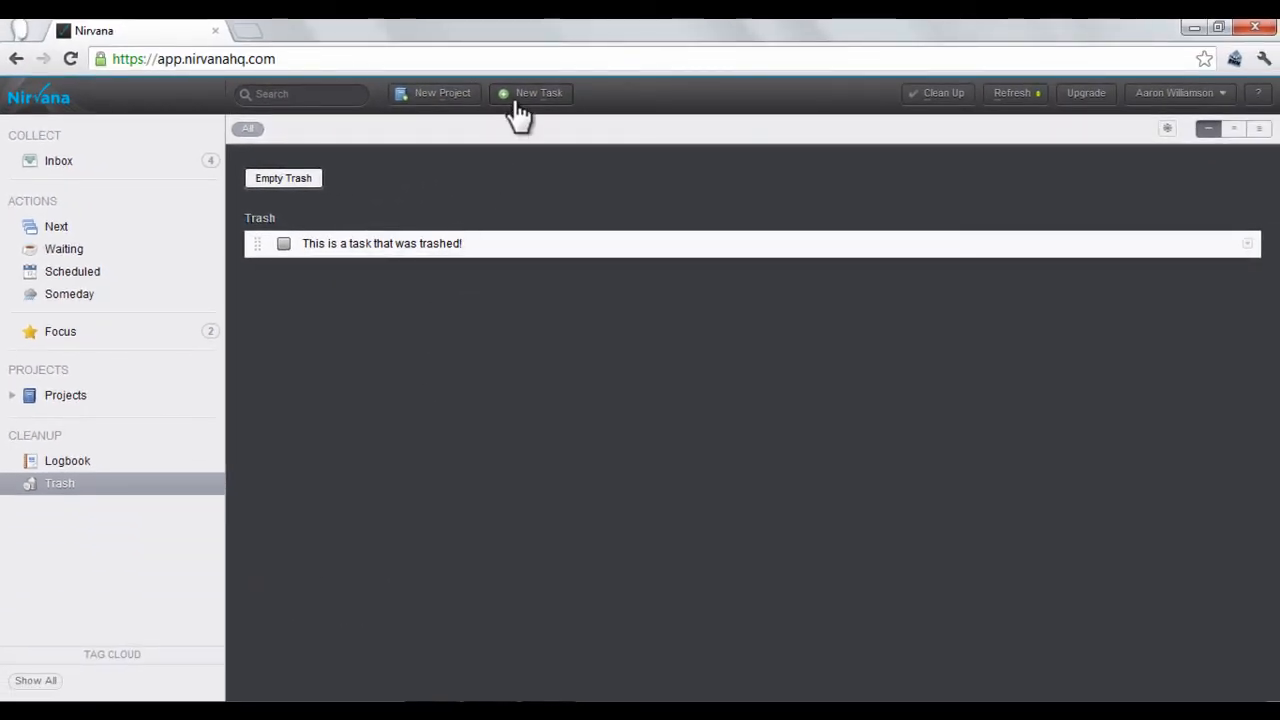
Step: Start a new task titled 'Drink a beer' and tag it 'beer'
left_click(532, 92)
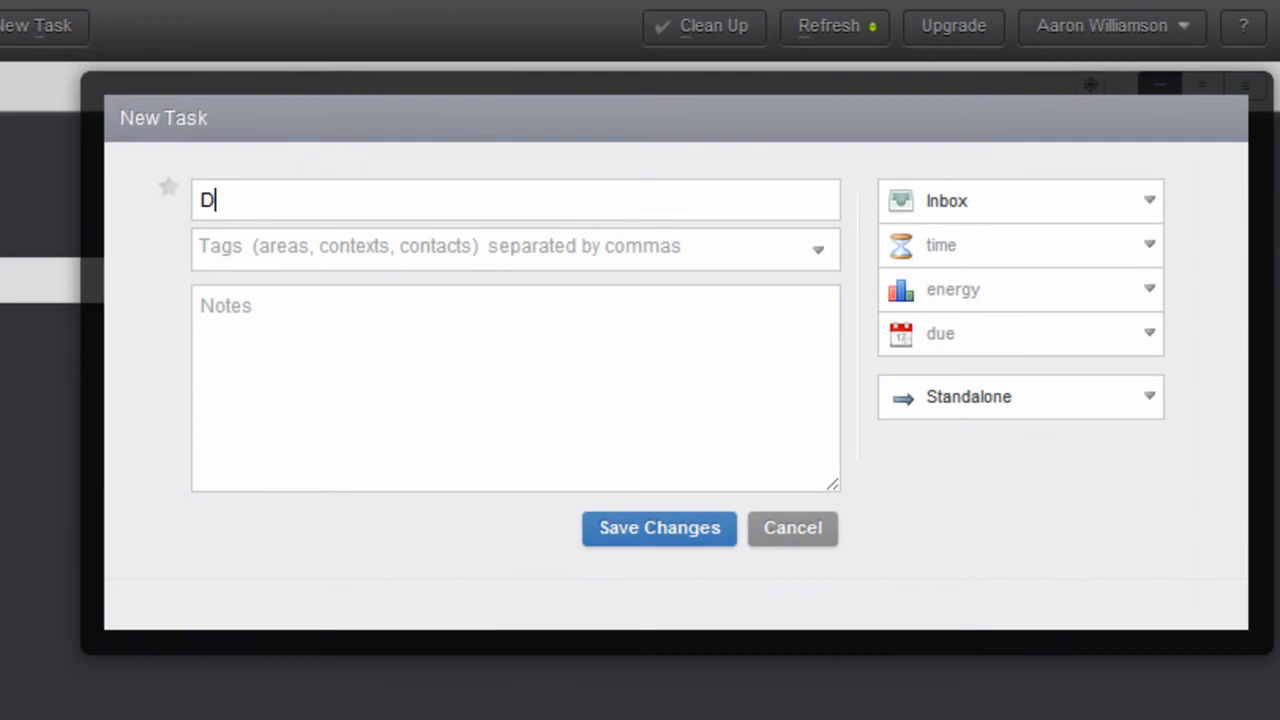
type("rink a beer")
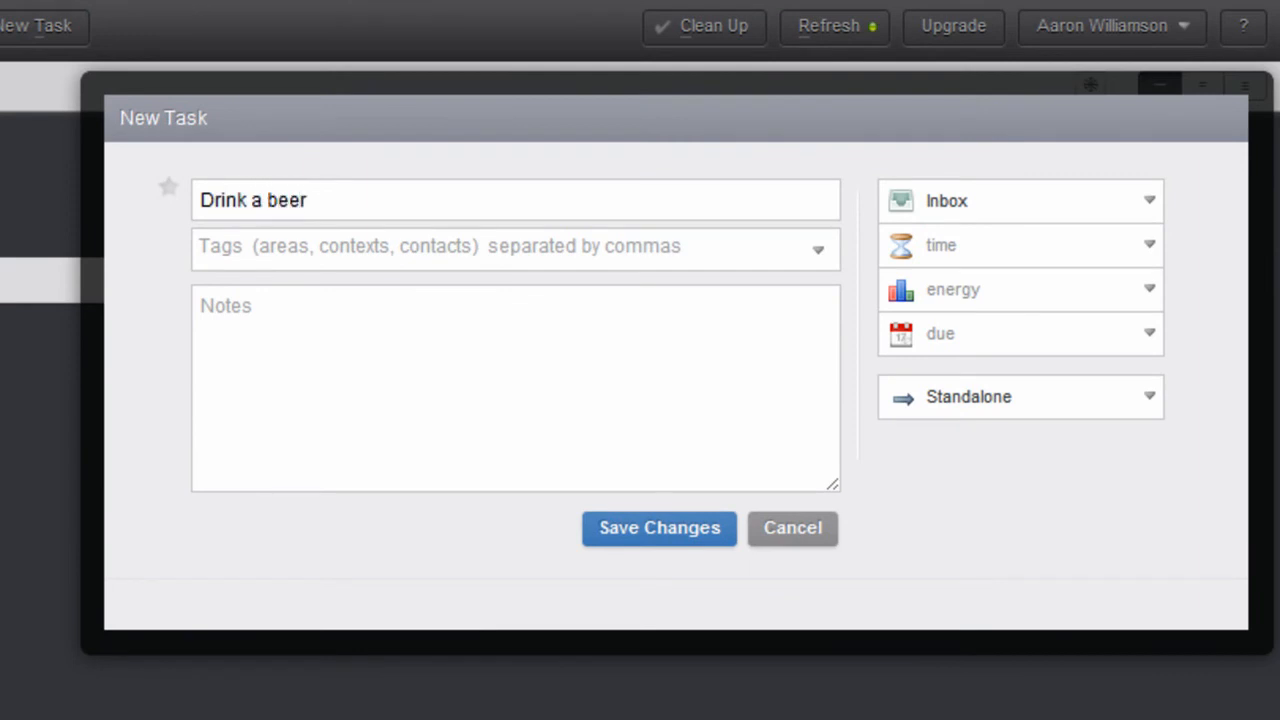
type("beer drink")
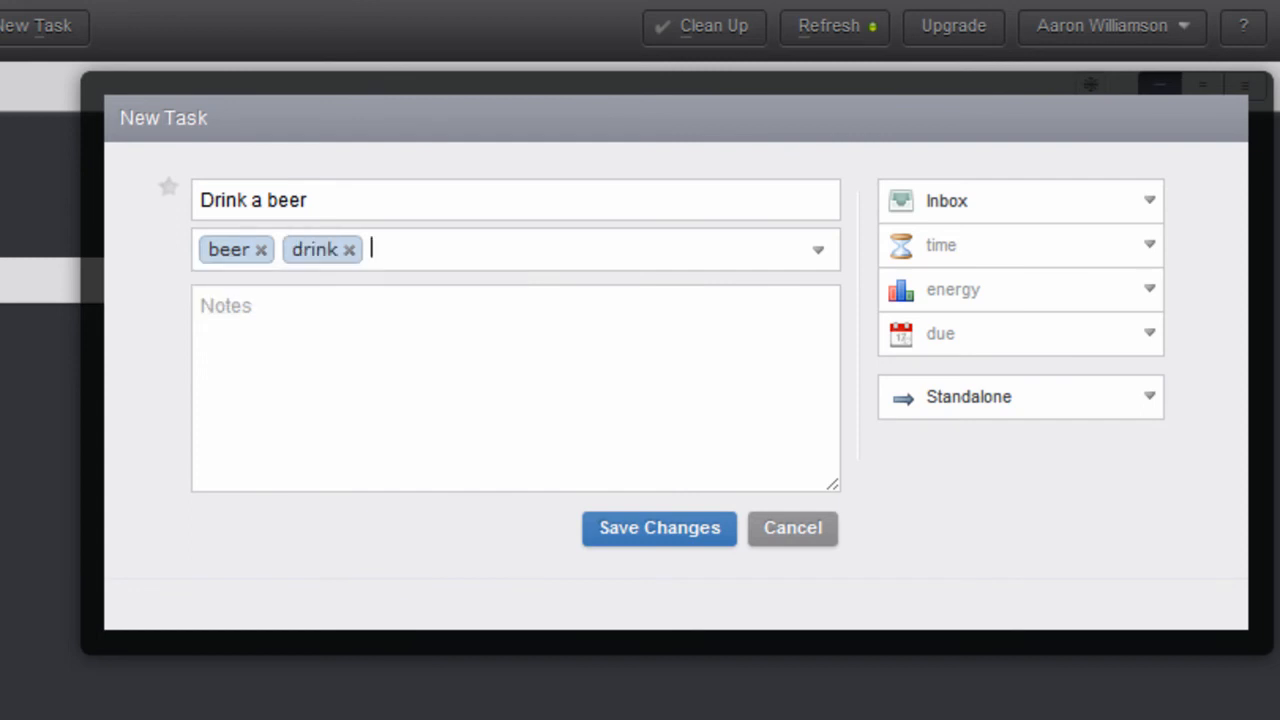
Step: Add the tag 'alcohol' alongside beer and drink on the draft task
type("alcohol")
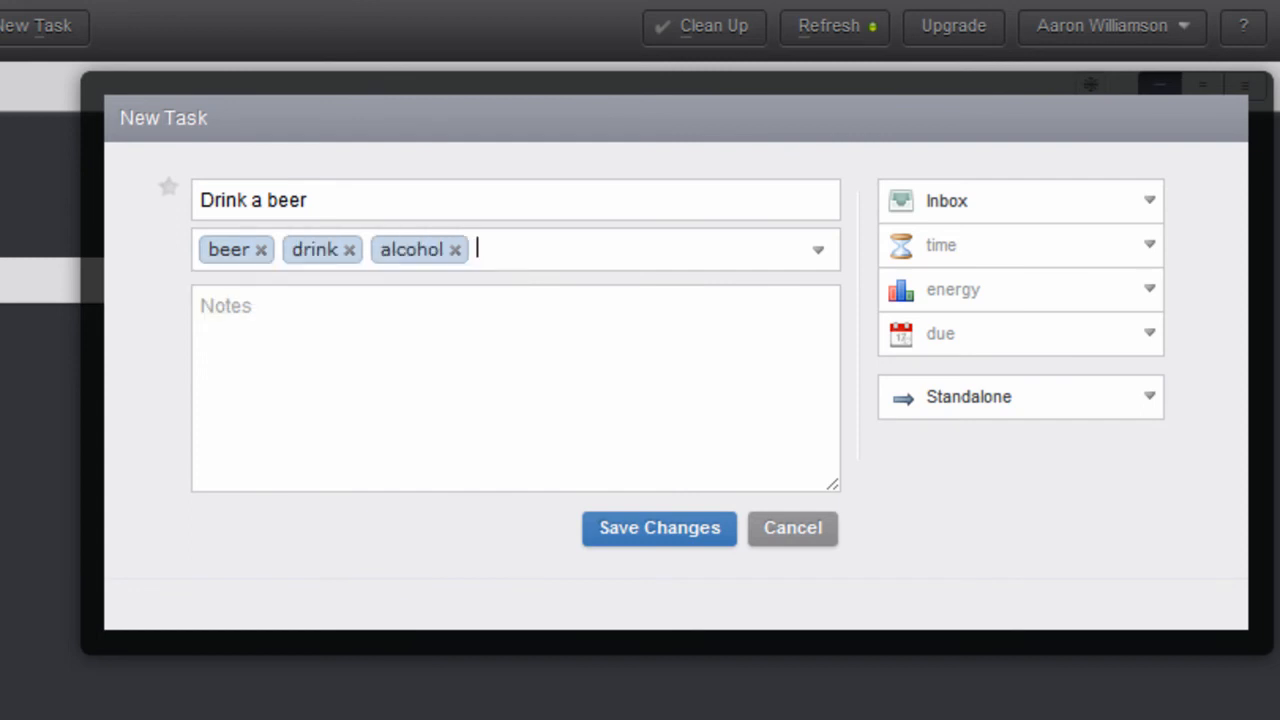
mouse_move(40, 144)
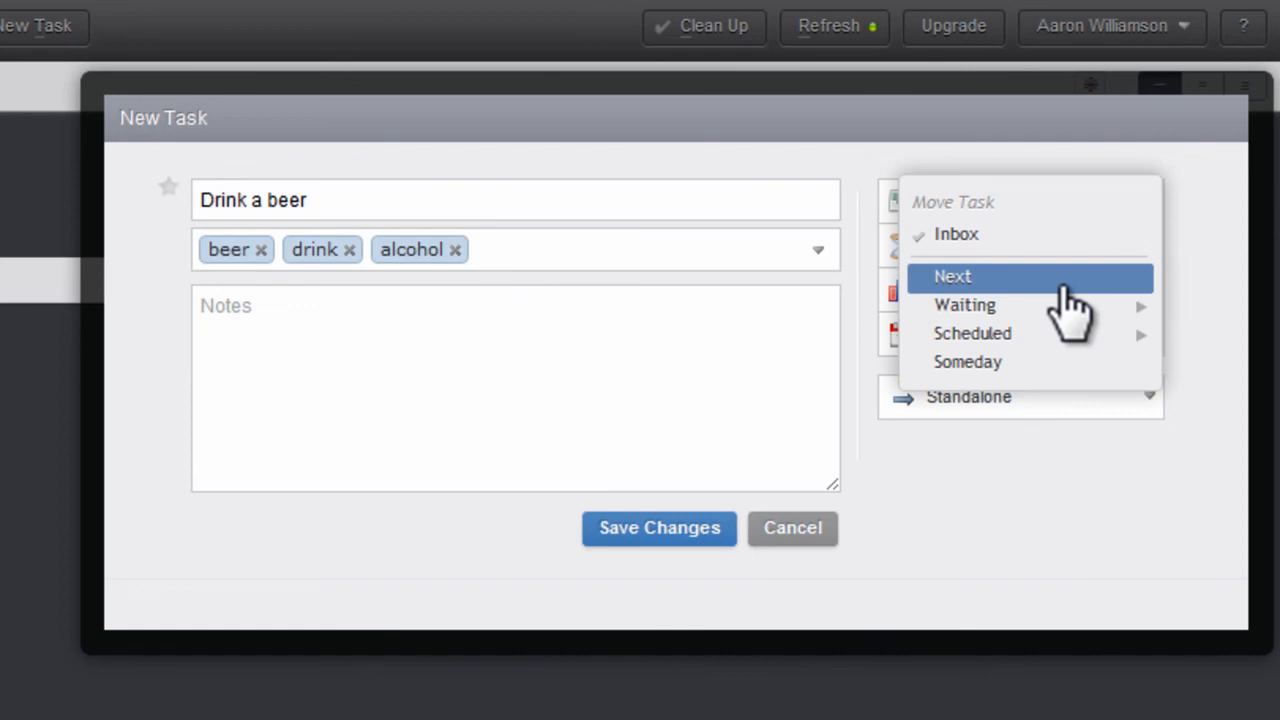
Step: Move 'Drink a beer' from Inbox to Next and save it
left_click(952, 276)
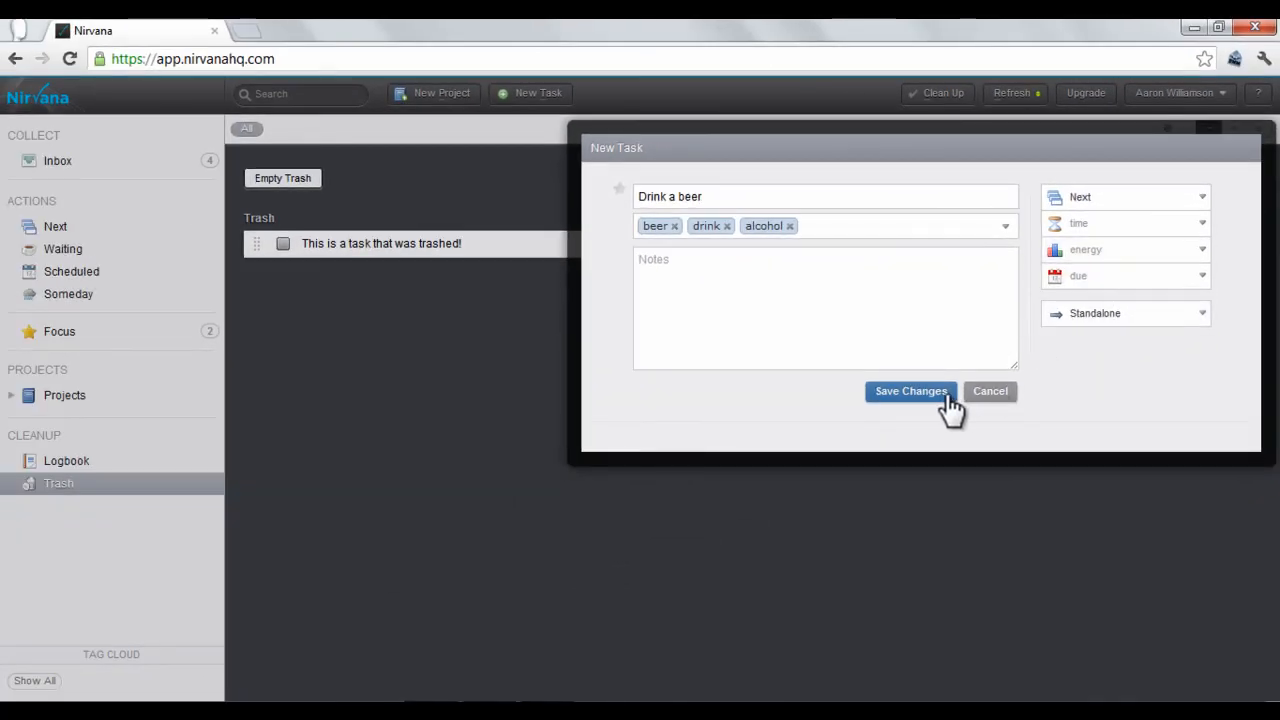
left_click(910, 390)
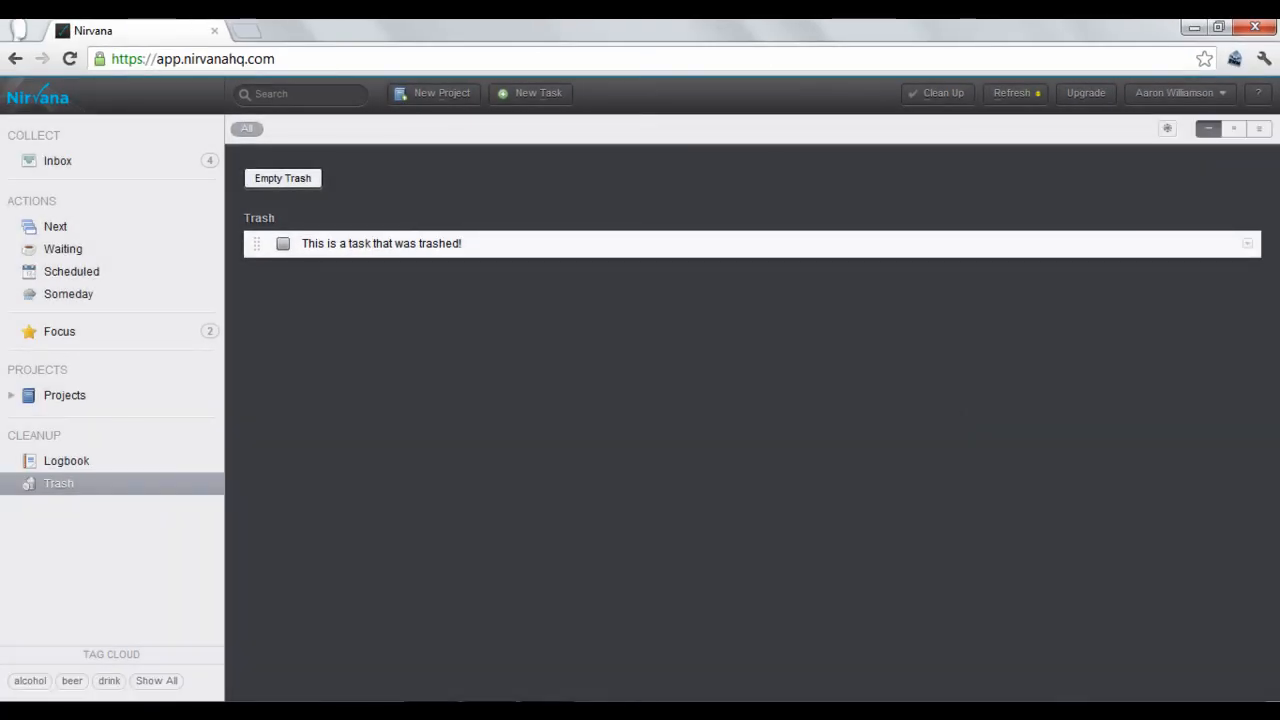